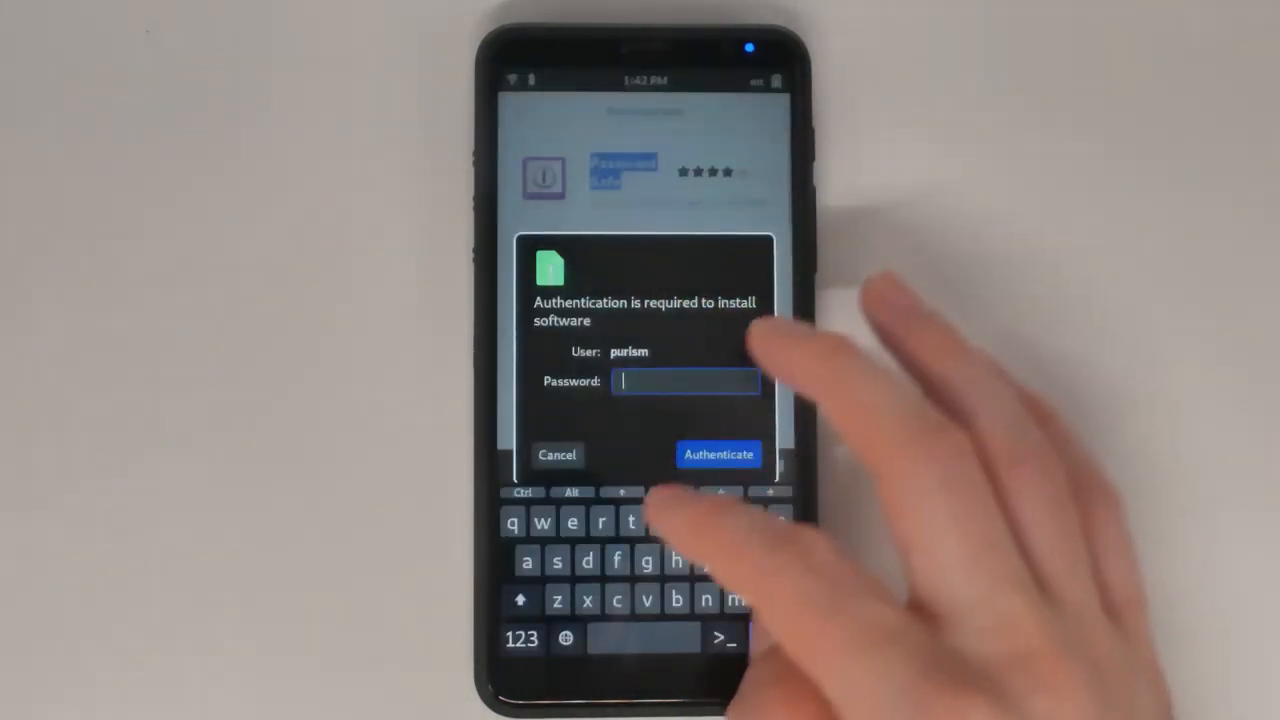
- Authorize installing Password Safe so the first.kdbx safe opens with its entries
click(718, 454)
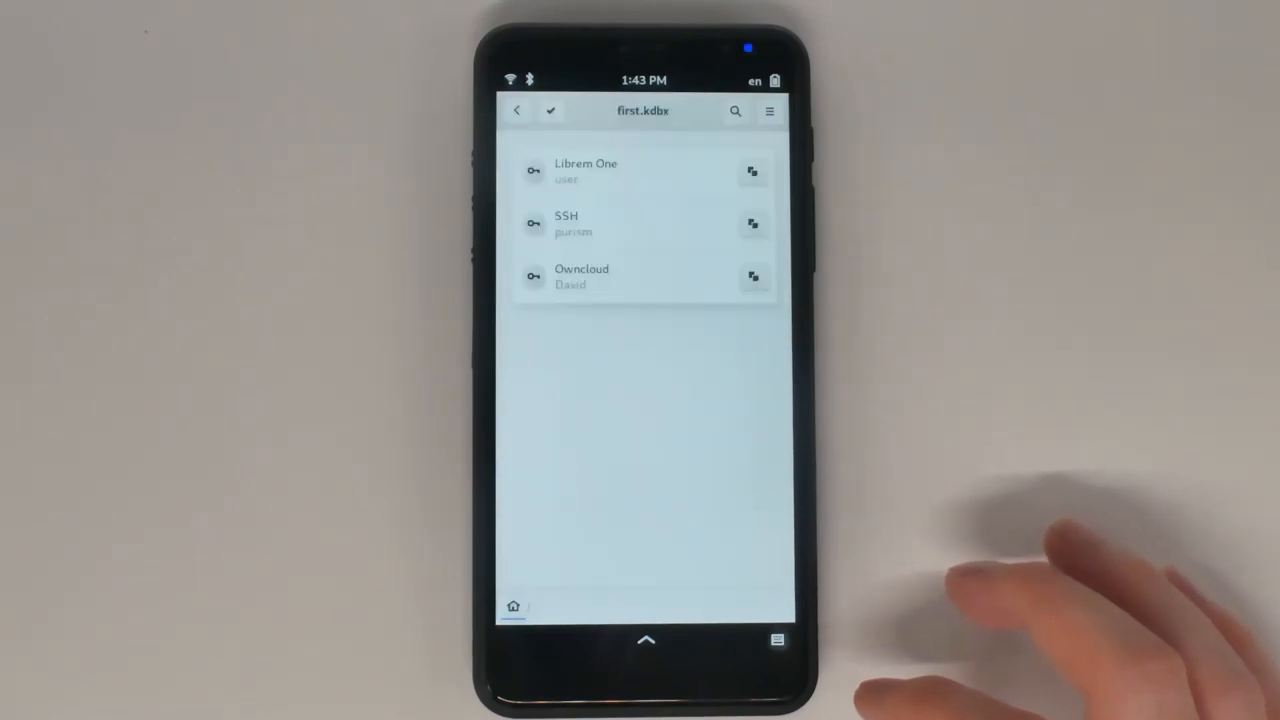
- View the Librem One entry's username, password and URL, then begin a new safe
click(604, 172)
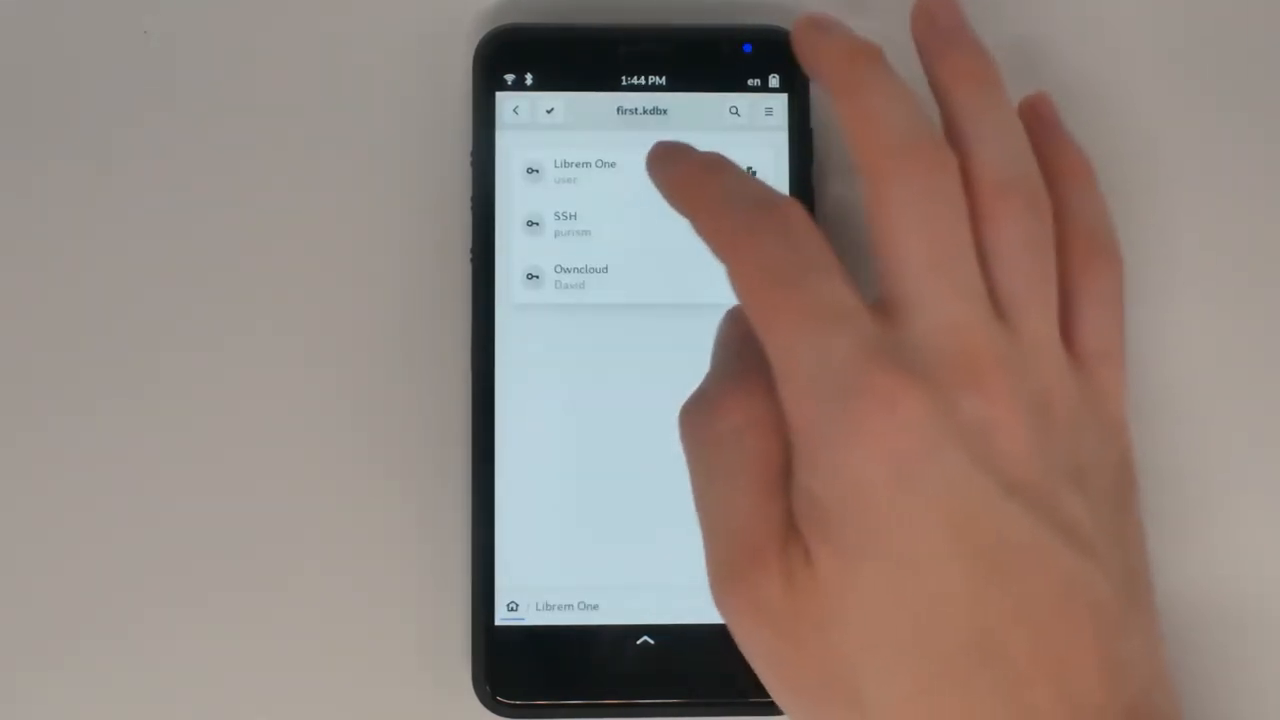
click(584, 170)
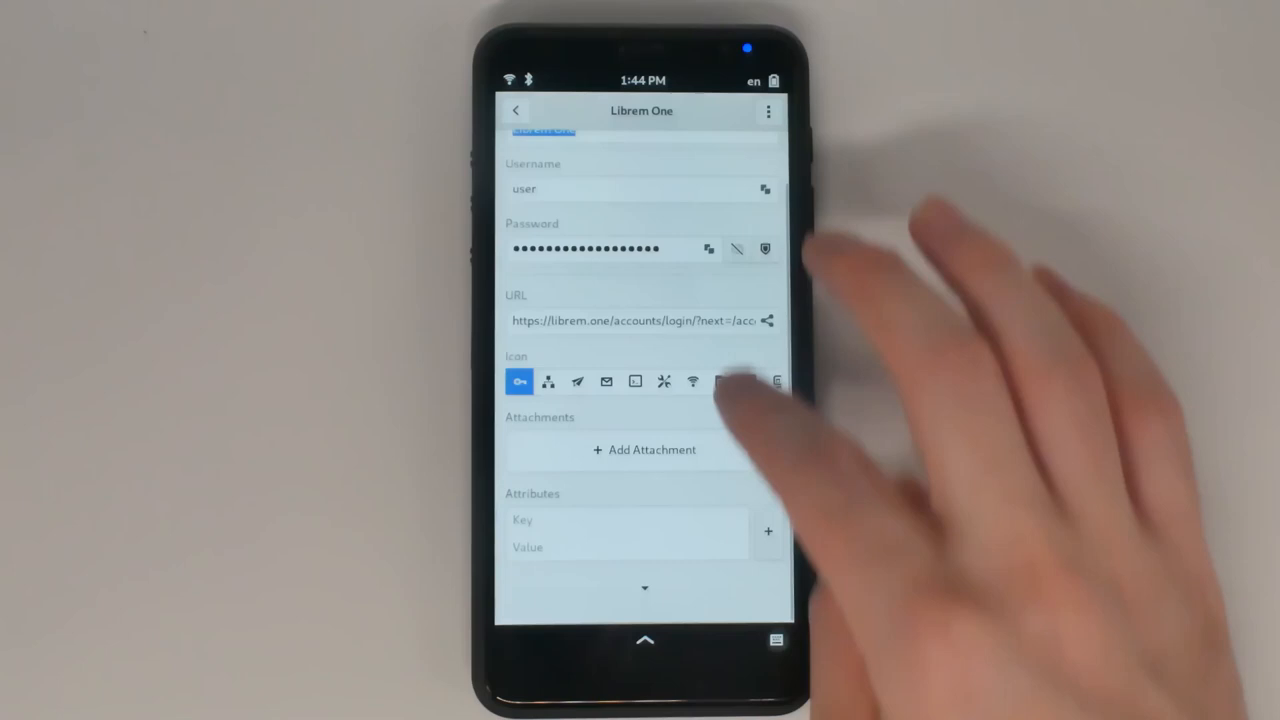
click(516, 110)
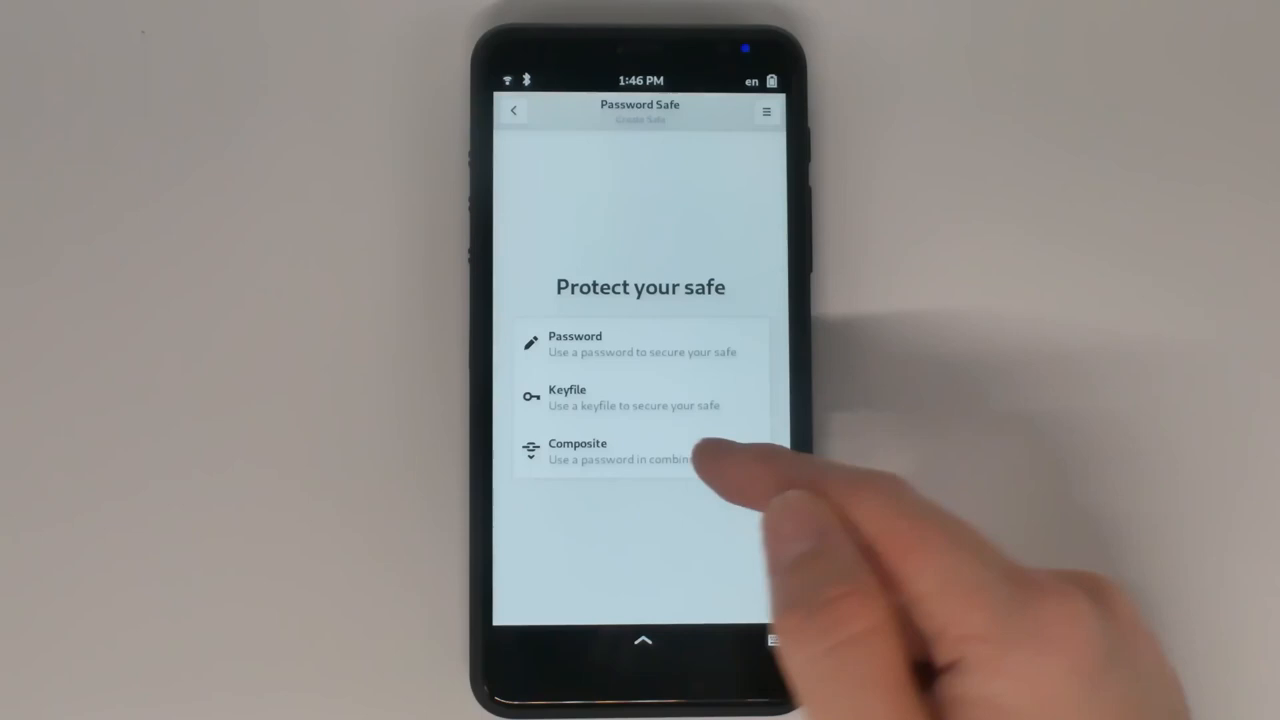
- Protect the new safe with a generated, saved keyfile and open the empty next.kdbx
click(576, 344)
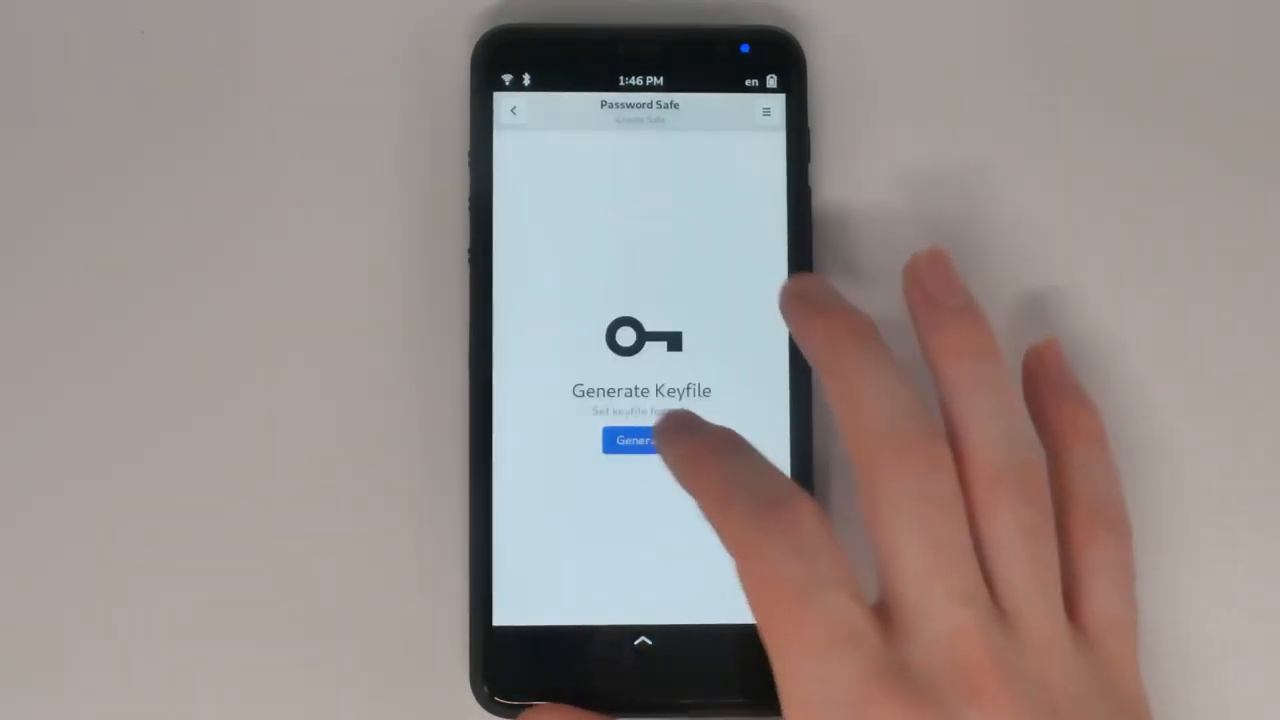
click(636, 442)
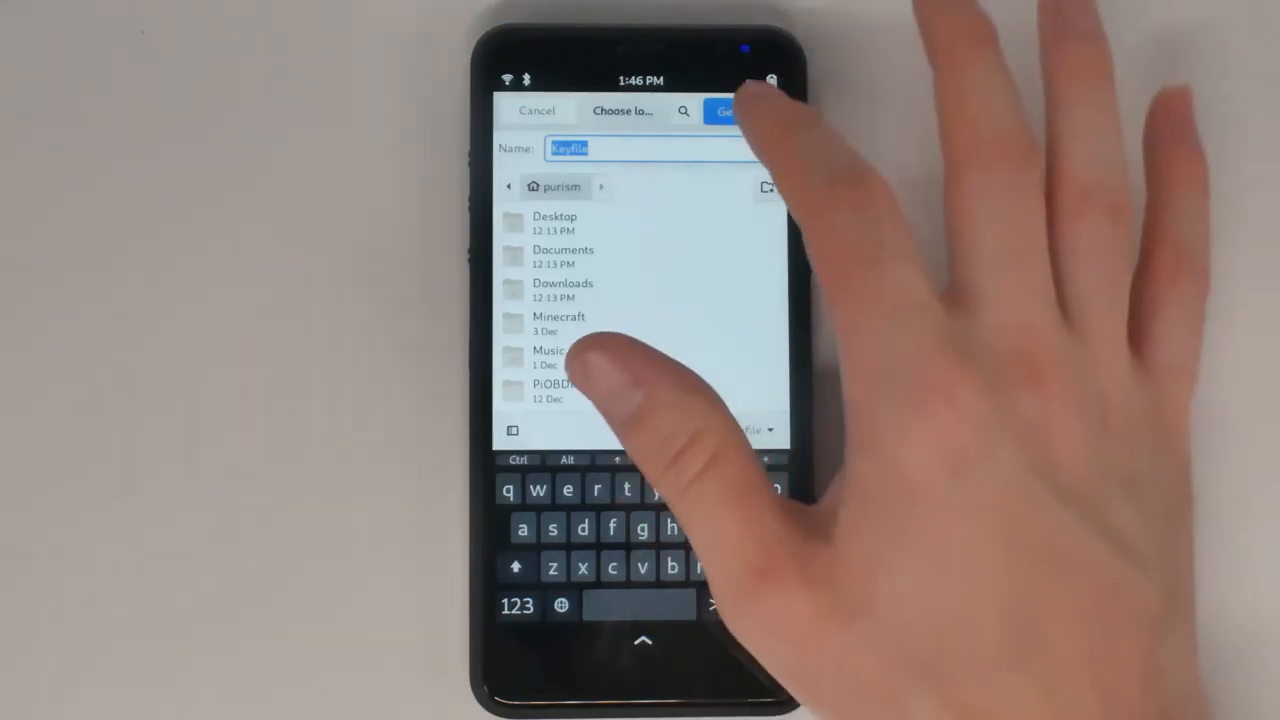
click(726, 110)
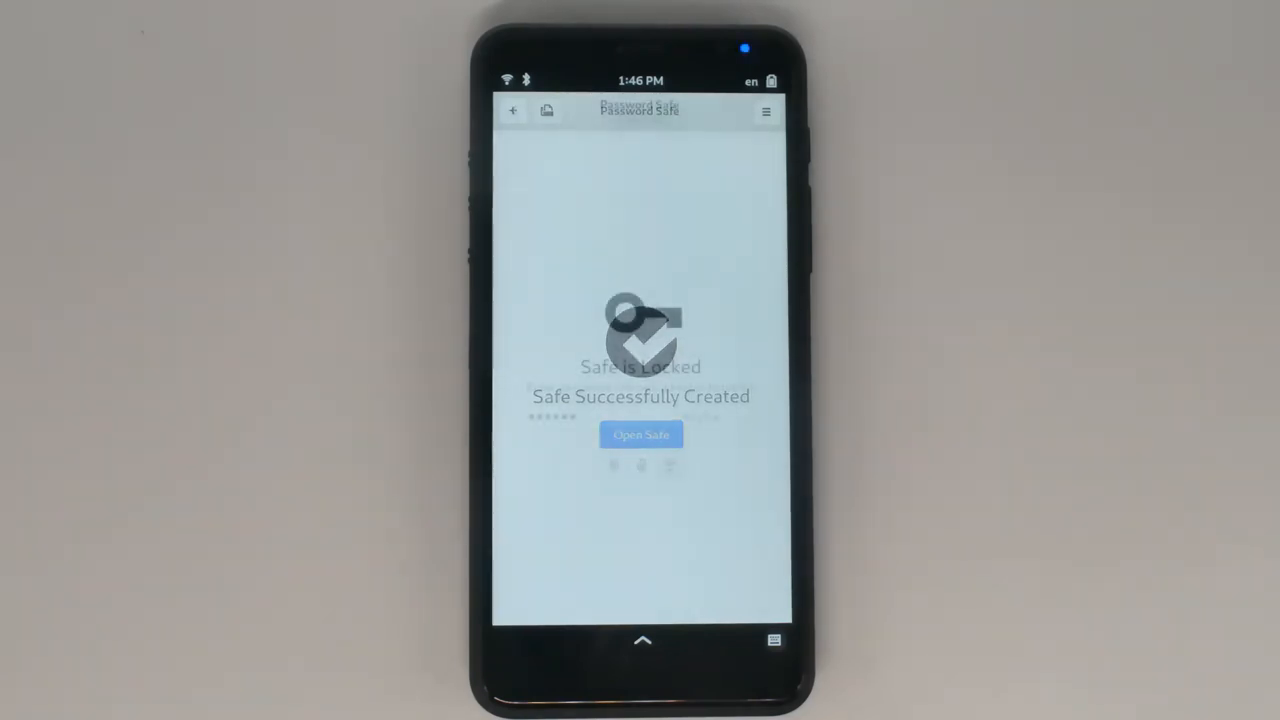
click(640, 434)
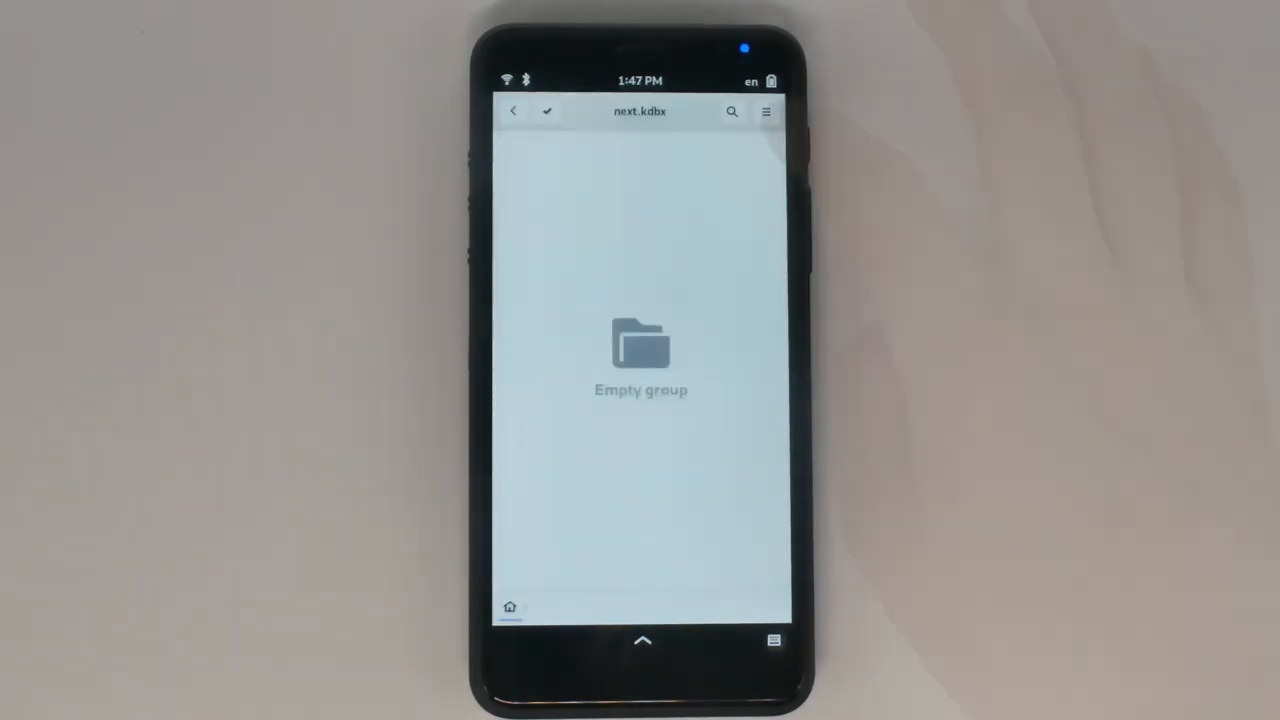
- Add a librem.one entry with username and a generated 16-character password
click(766, 112)
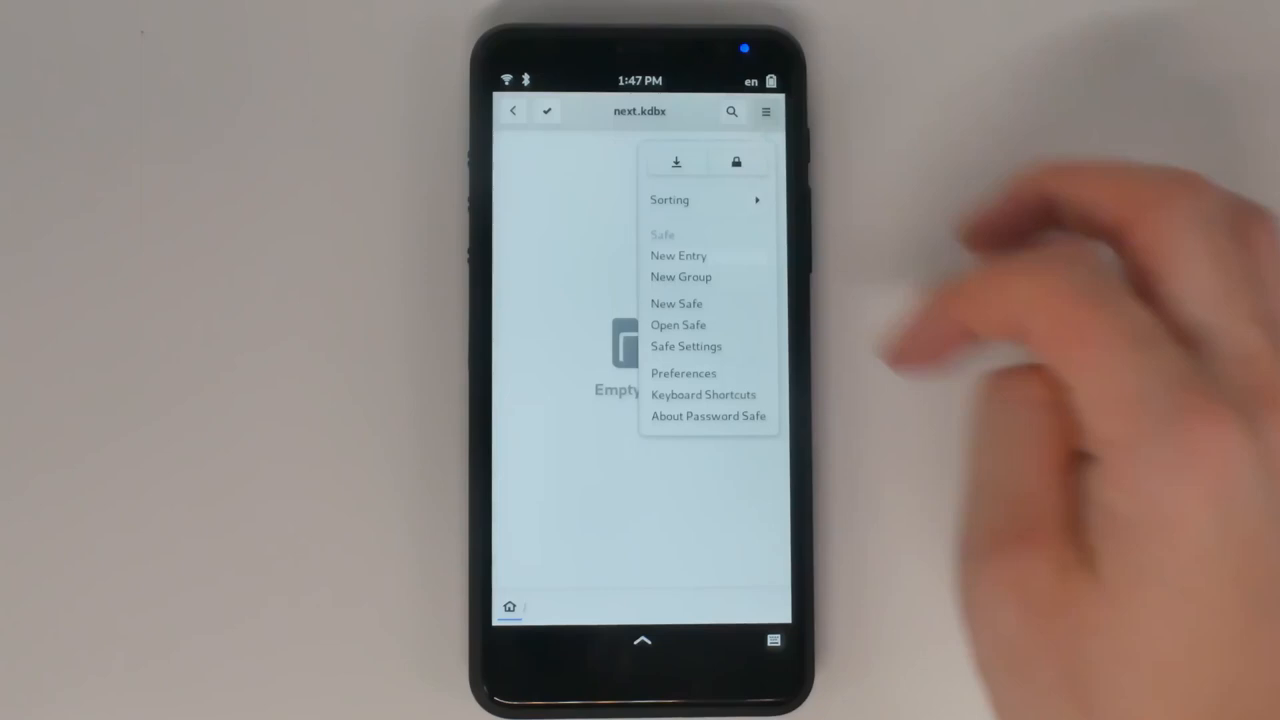
click(678, 256)
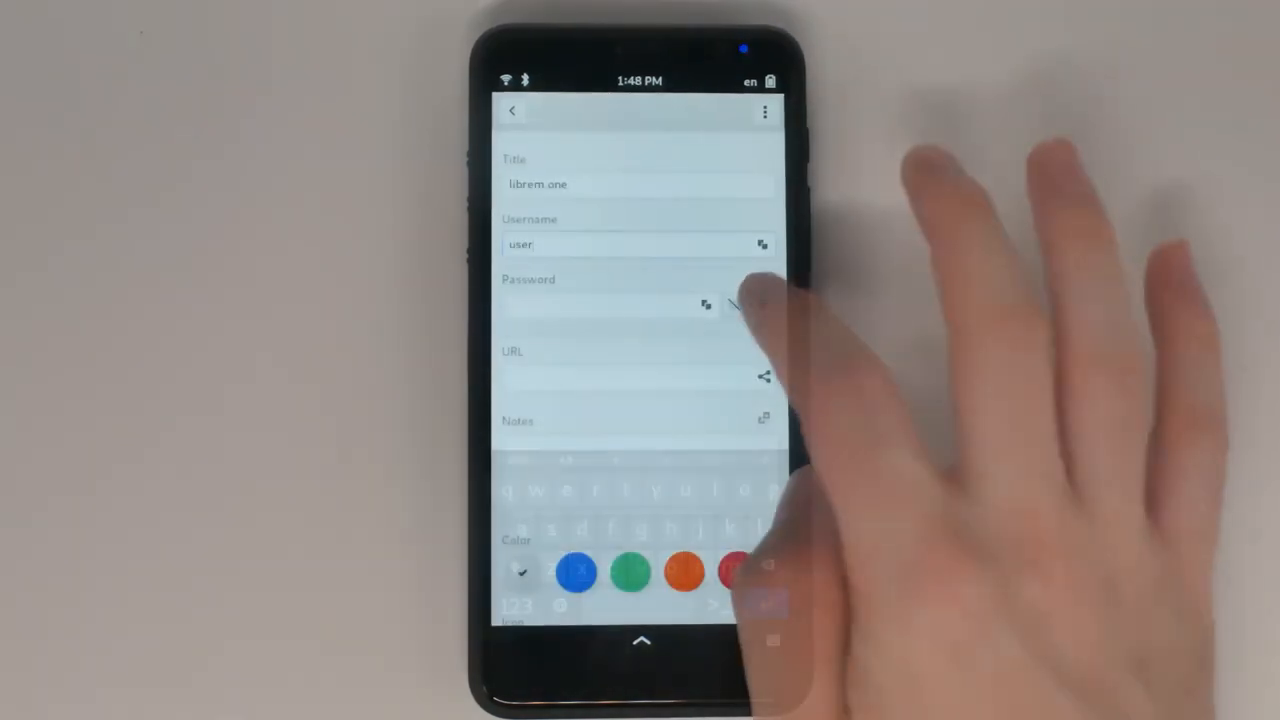
click(736, 304)
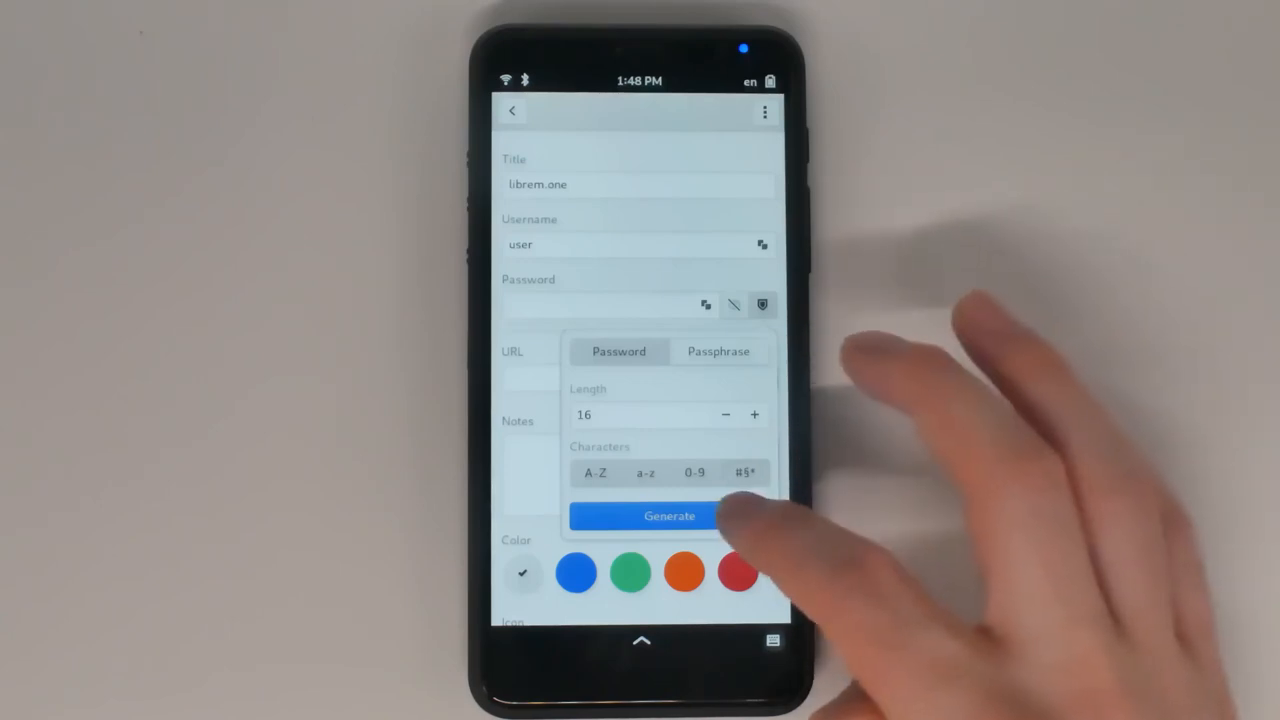
click(668, 516)
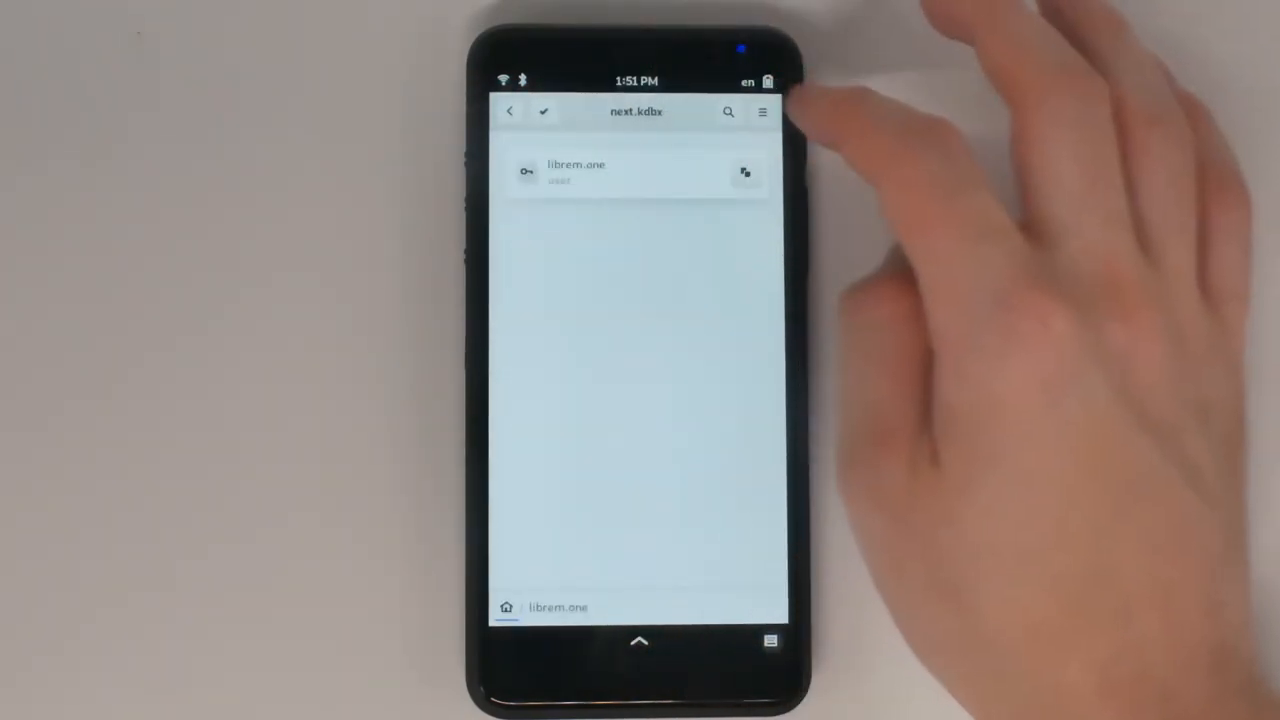
click(764, 112)
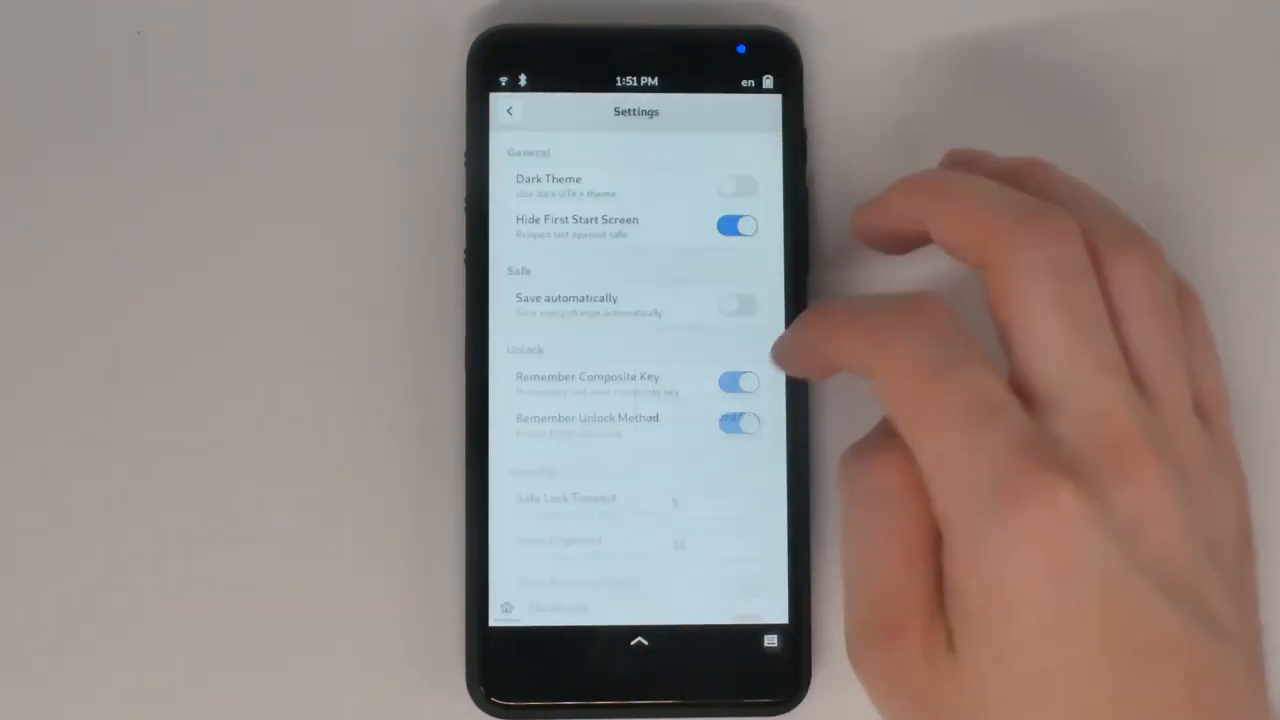
click(740, 186)
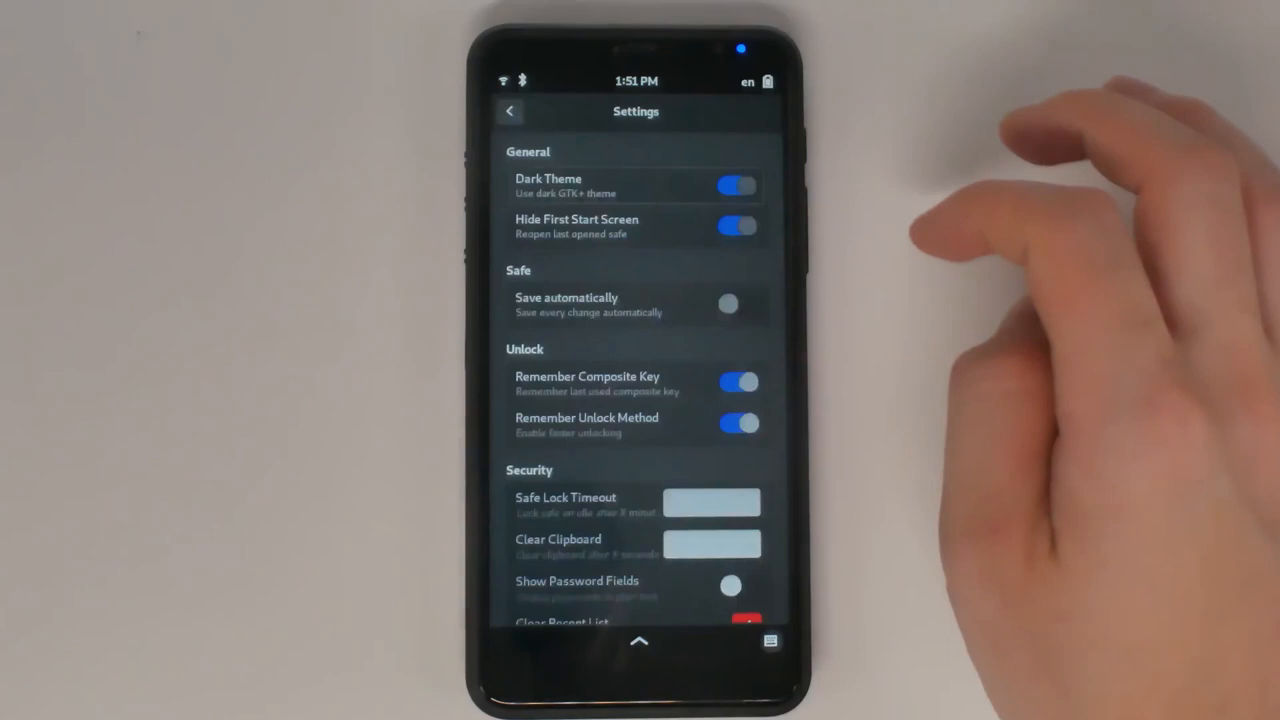
click(736, 186)
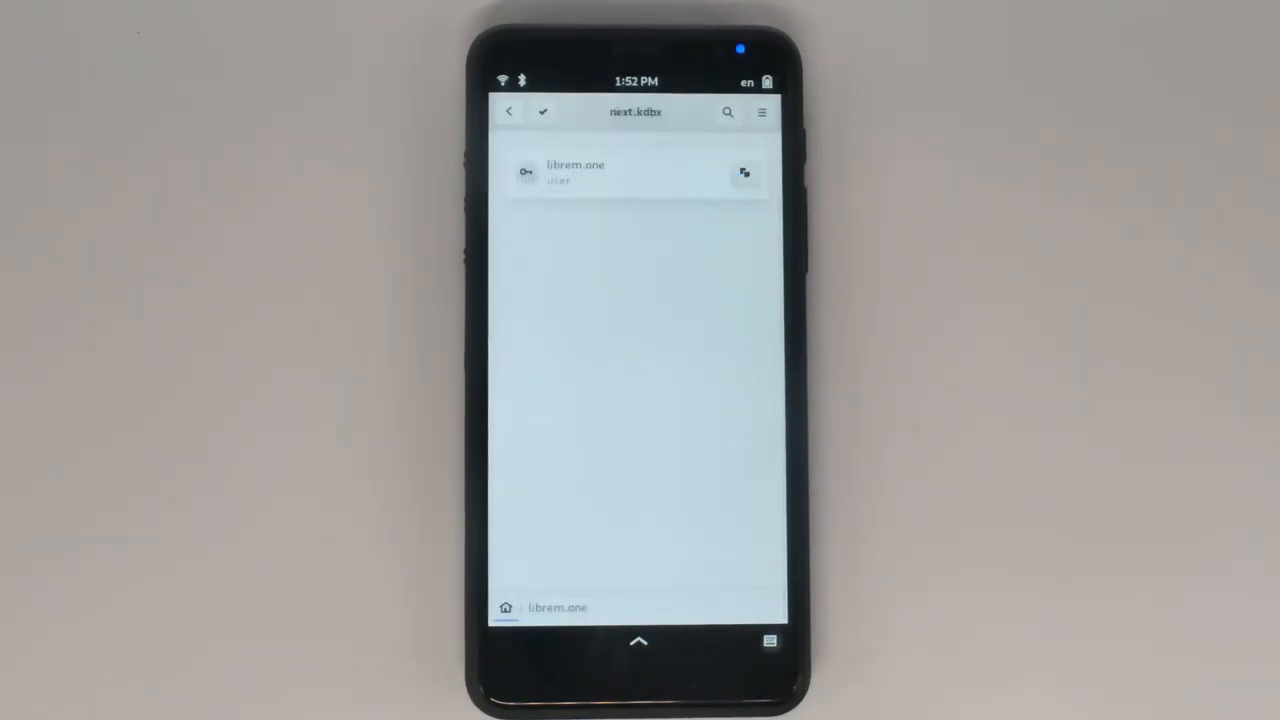
- Bring up paste options on the Librem One passphrase field in GNOME Web
click(744, 174)
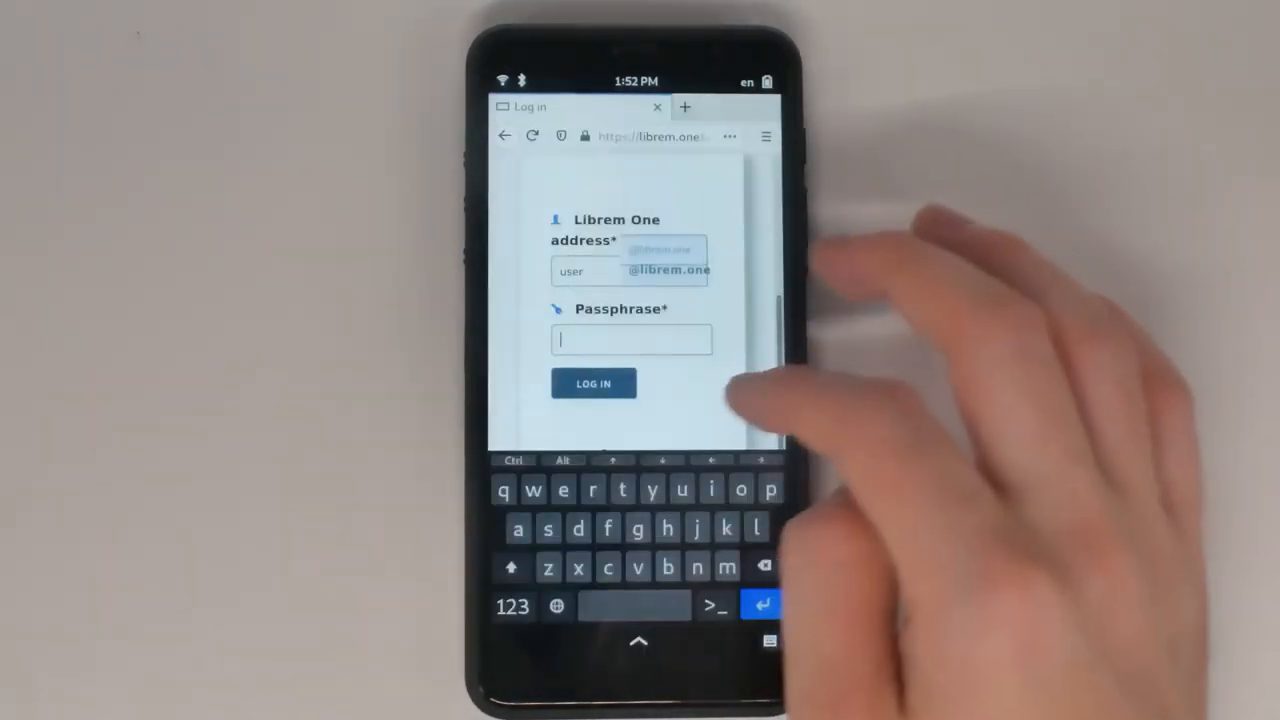
right_click(632, 340)
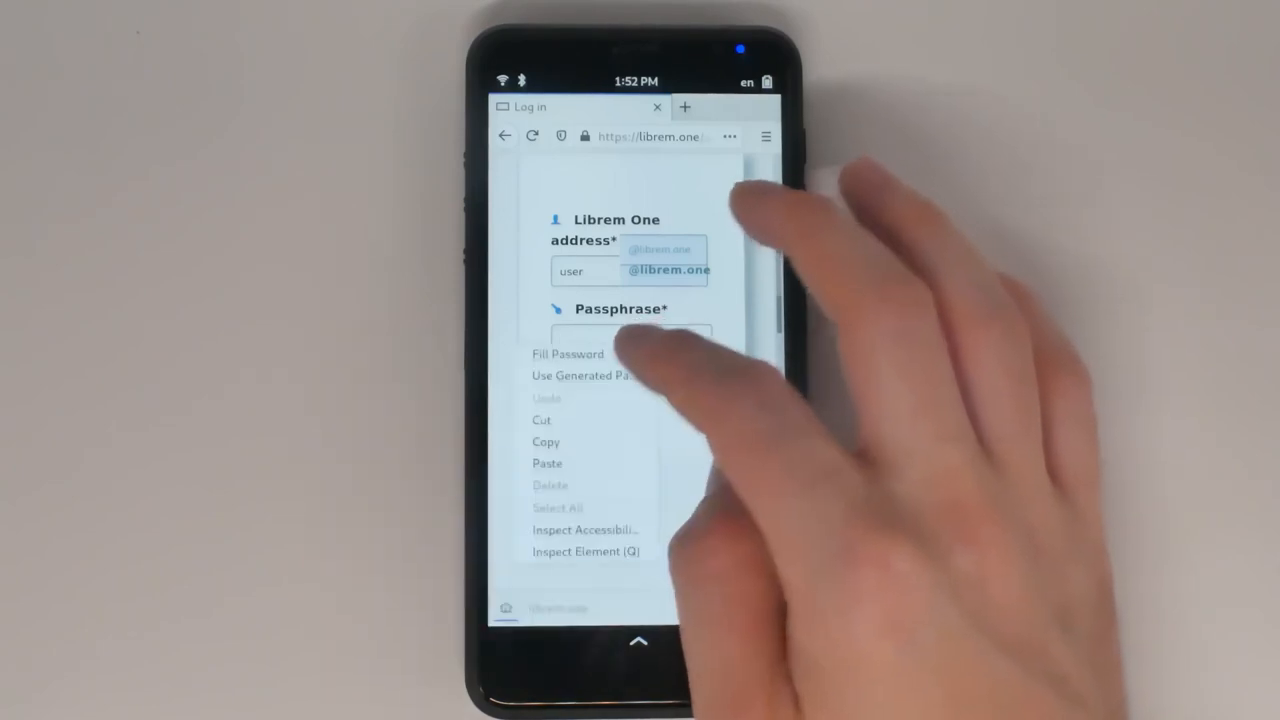